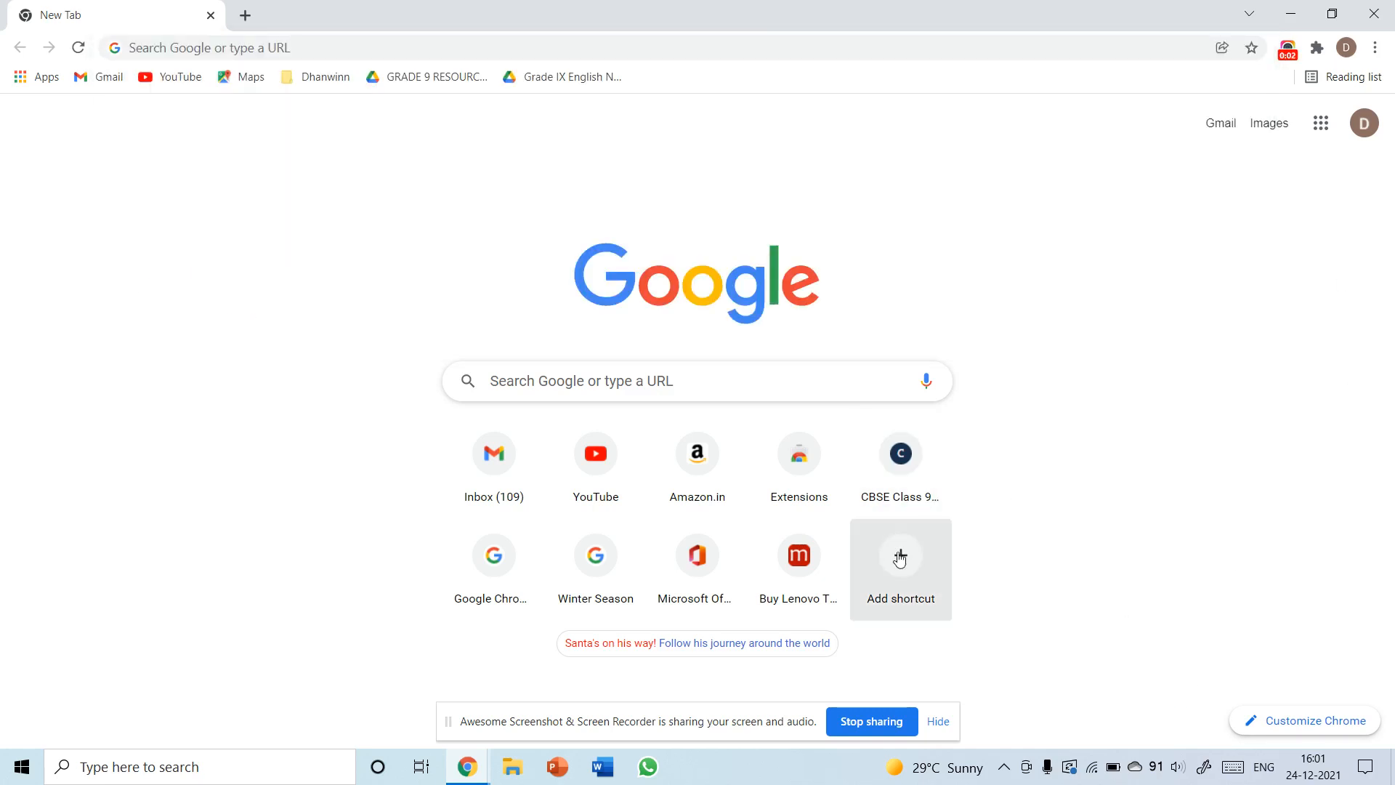
{"action": "mouse_move", "coordinate": [978, 373]}
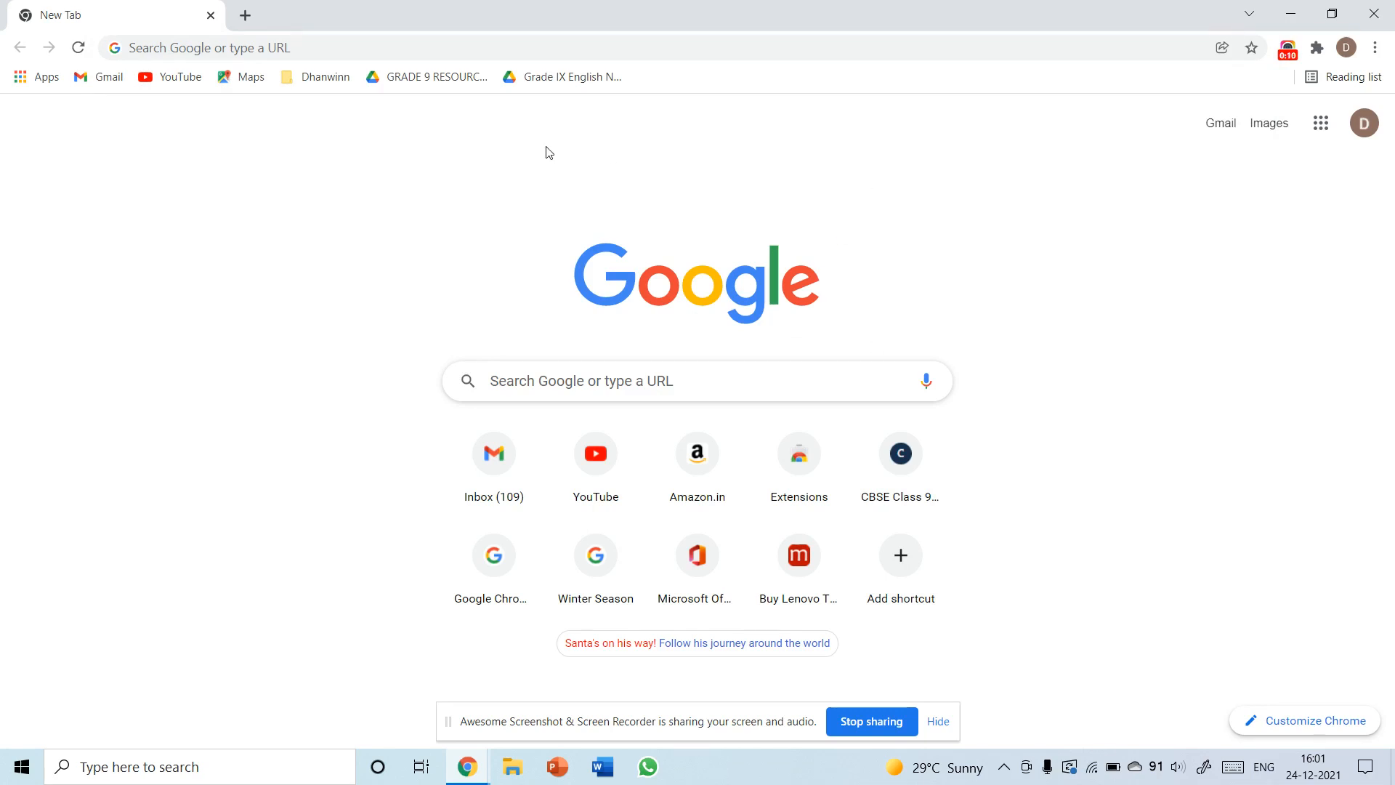
Open the 'youtube' bookmark from the Dhanwinn folder to load CoConvert's 4K Video Downloader page.
{"action": "left_click", "coordinate": [324, 77]}
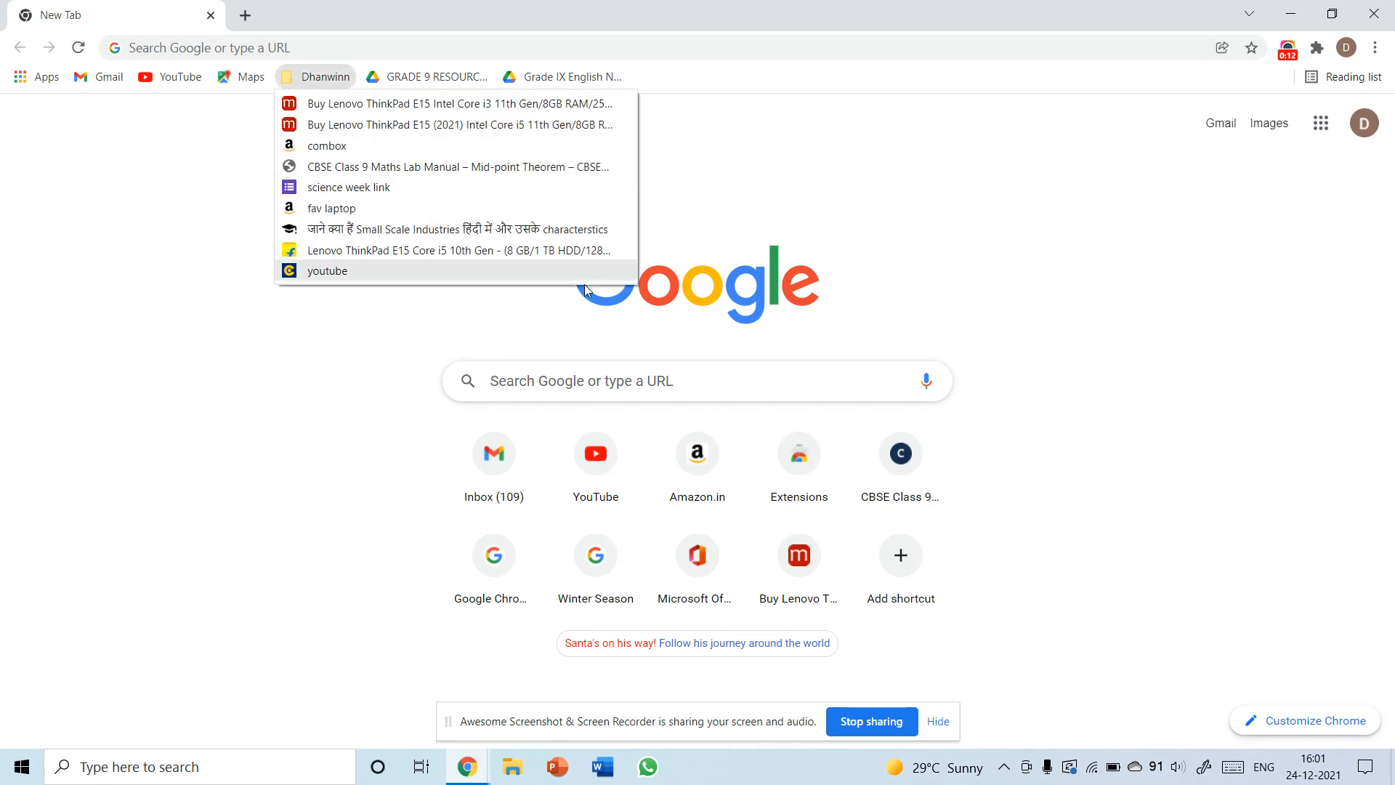
{"action": "mouse_move", "coordinate": [421, 282]}
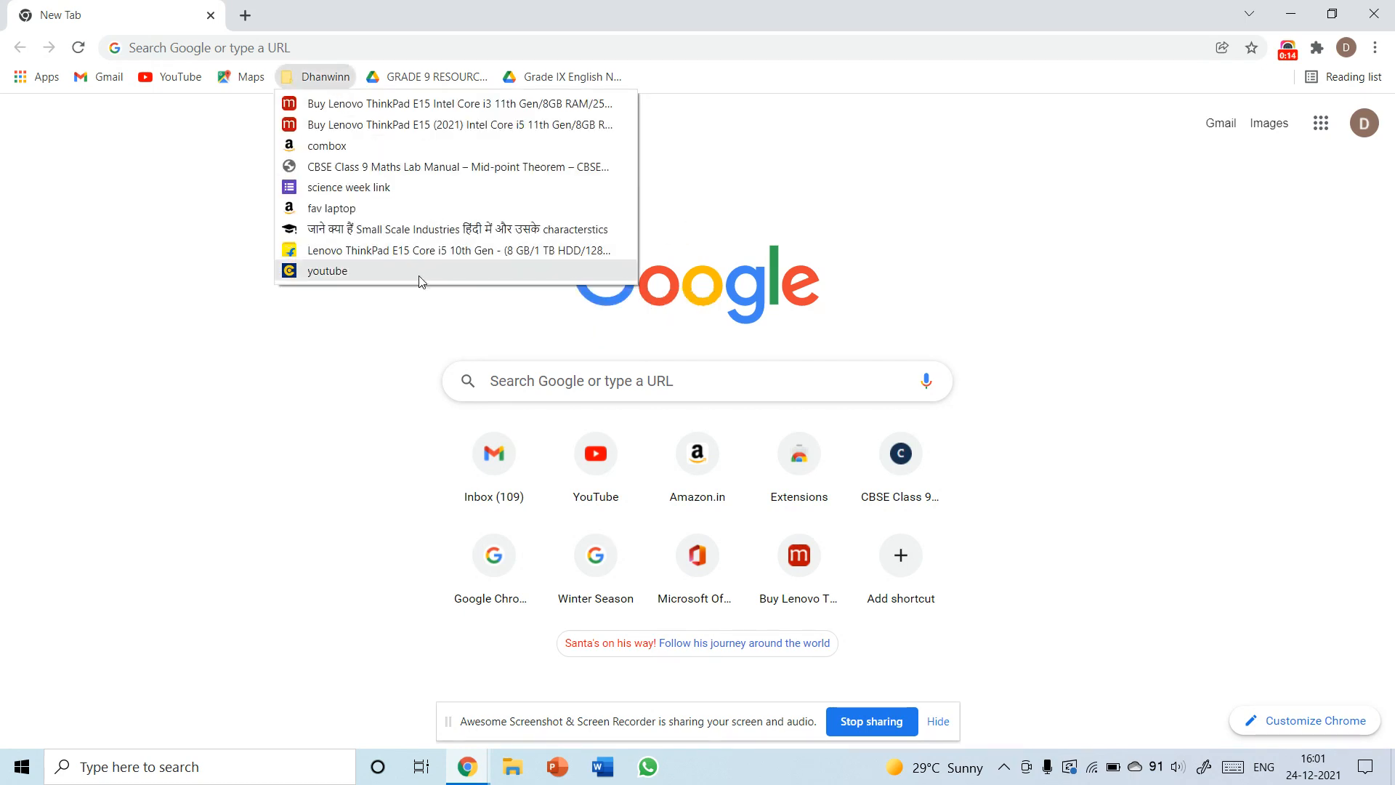
{"action": "left_click", "coordinate": [327, 270]}
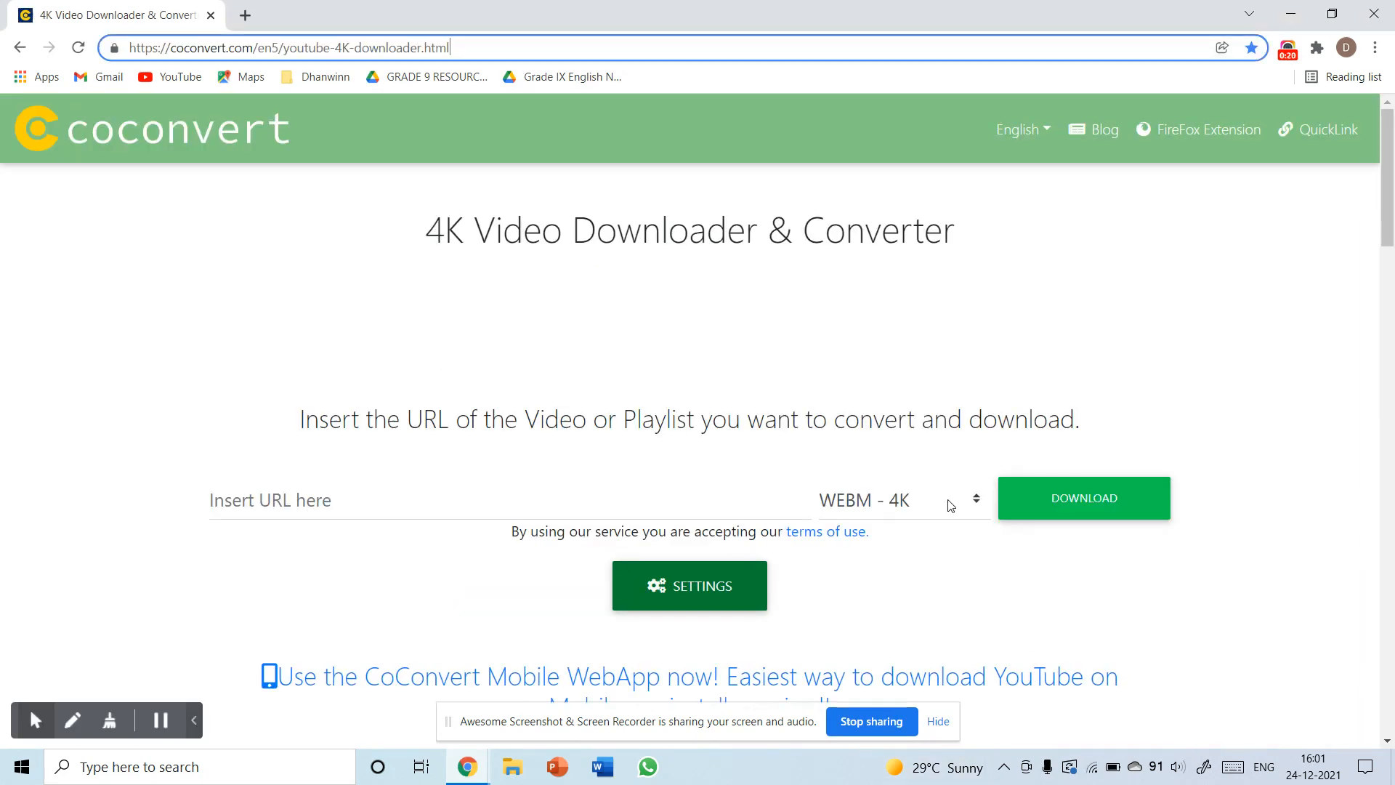
{"action": "left_click", "coordinate": [897, 499]}
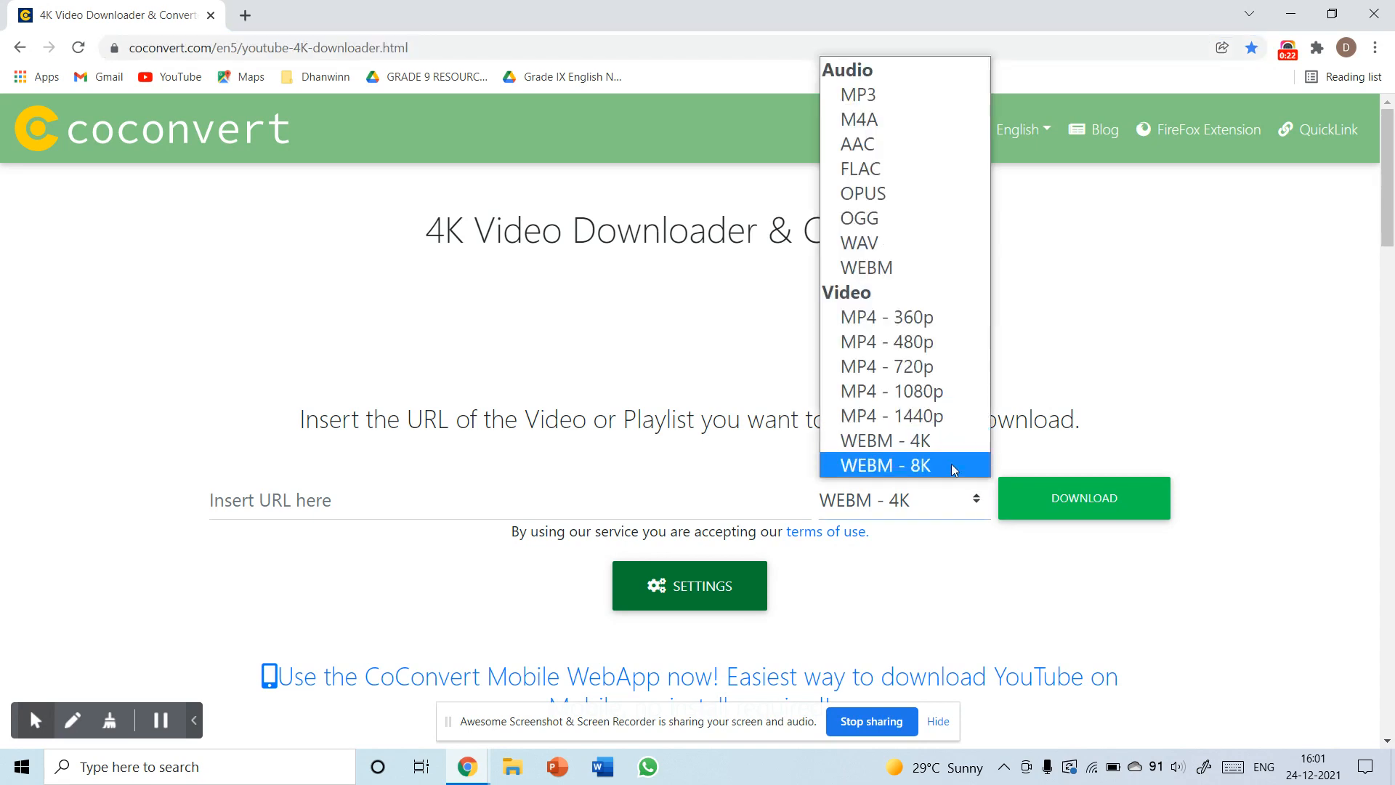
{"action": "mouse_move", "coordinate": [888, 473]}
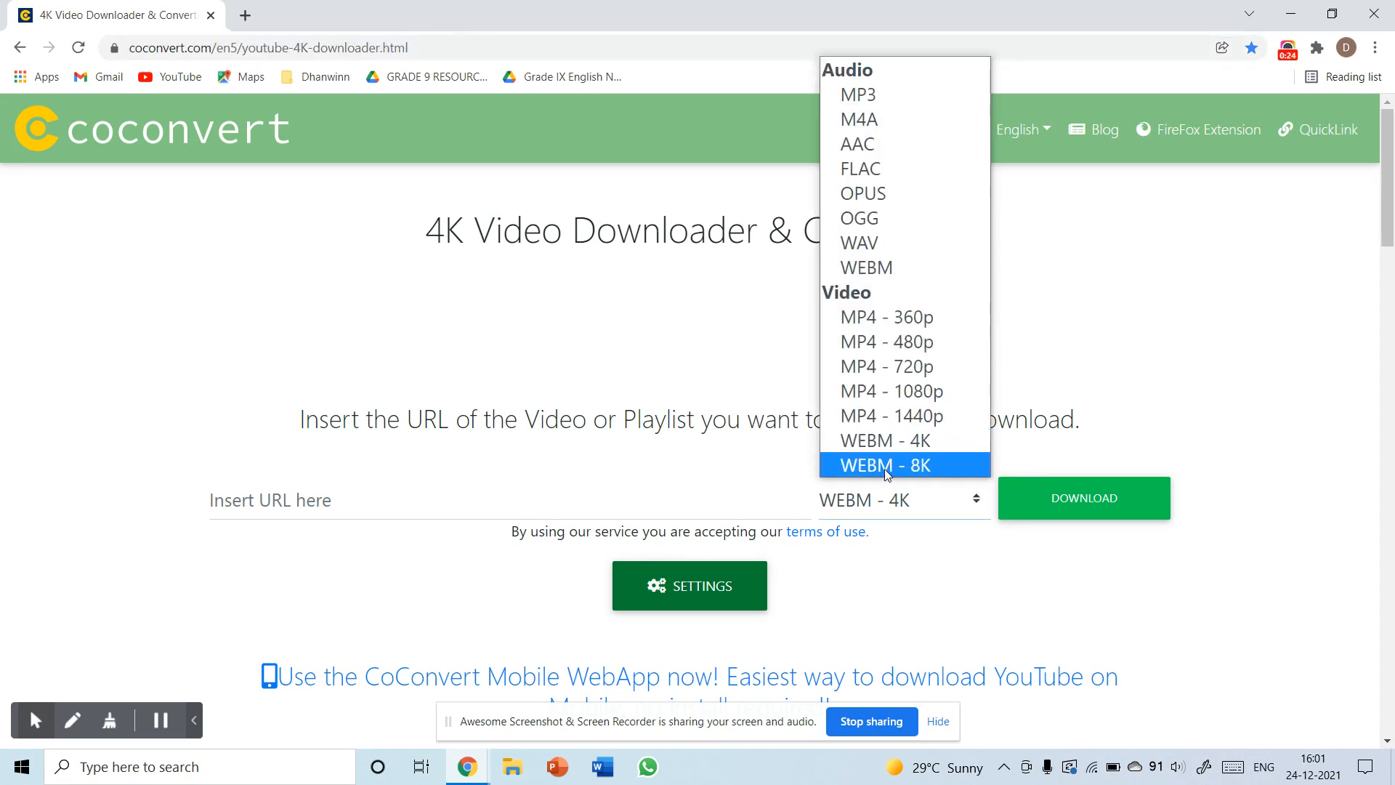
{"action": "left_click", "coordinate": [885, 465]}
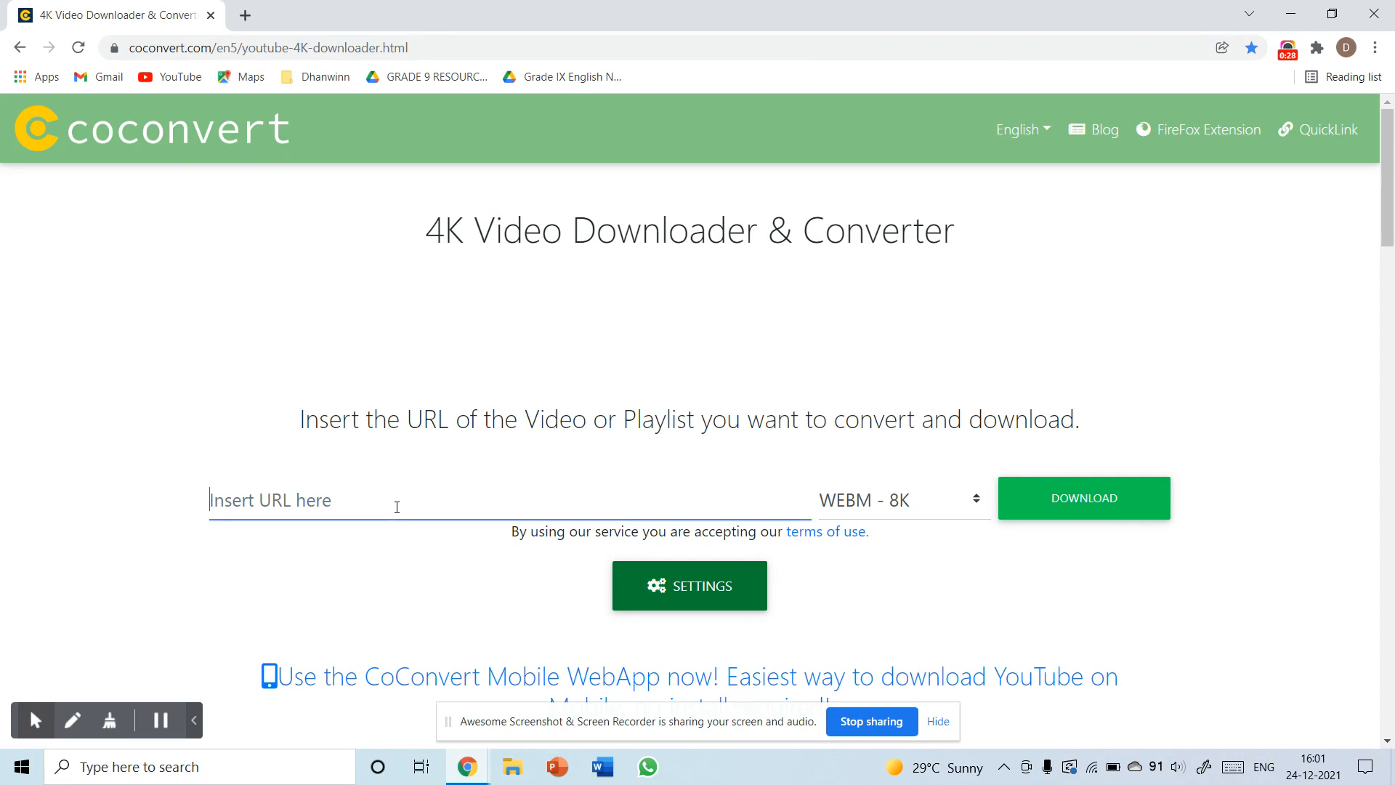
{"action": "type", "text": "https://youtu.be/_GA0TAmw7Do"}
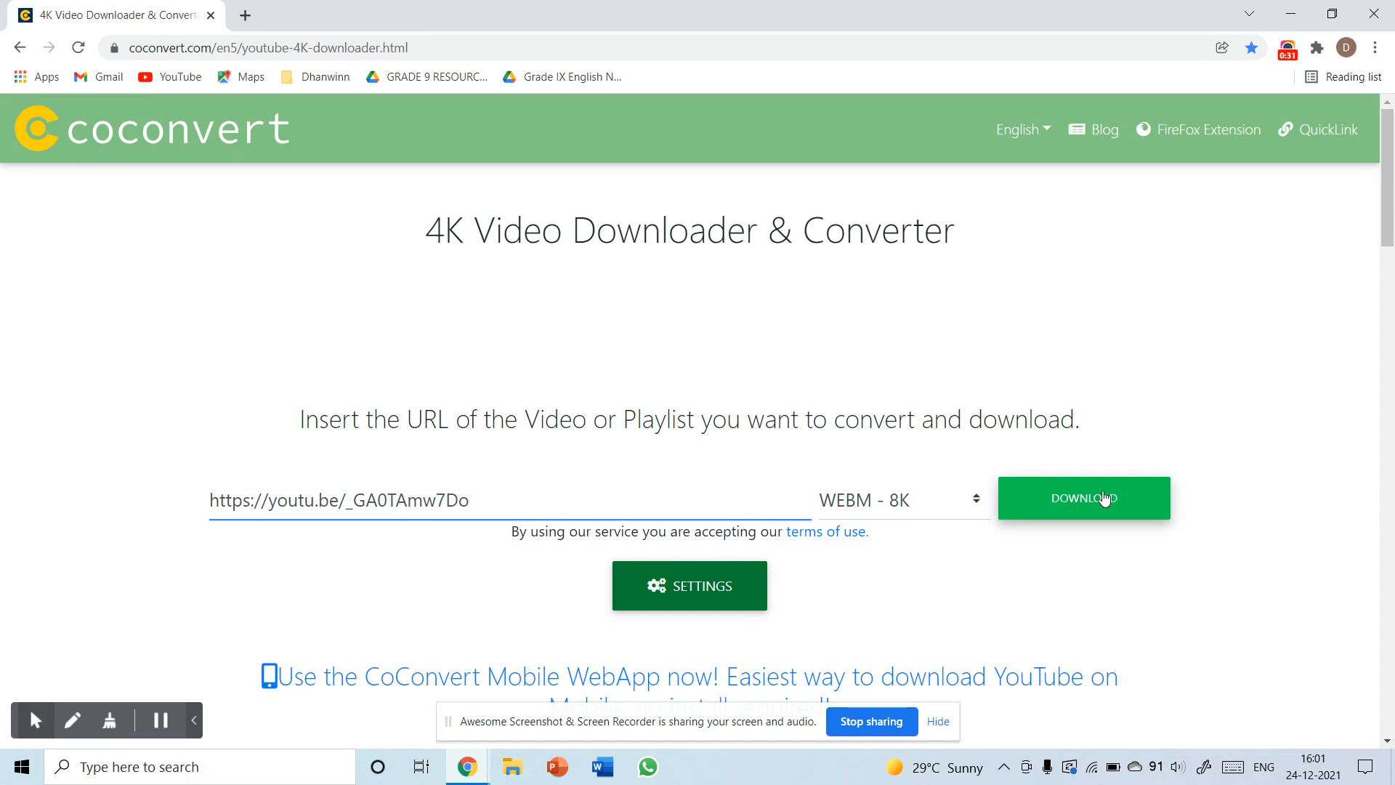
{"action": "mouse_move", "coordinate": [741, 300]}
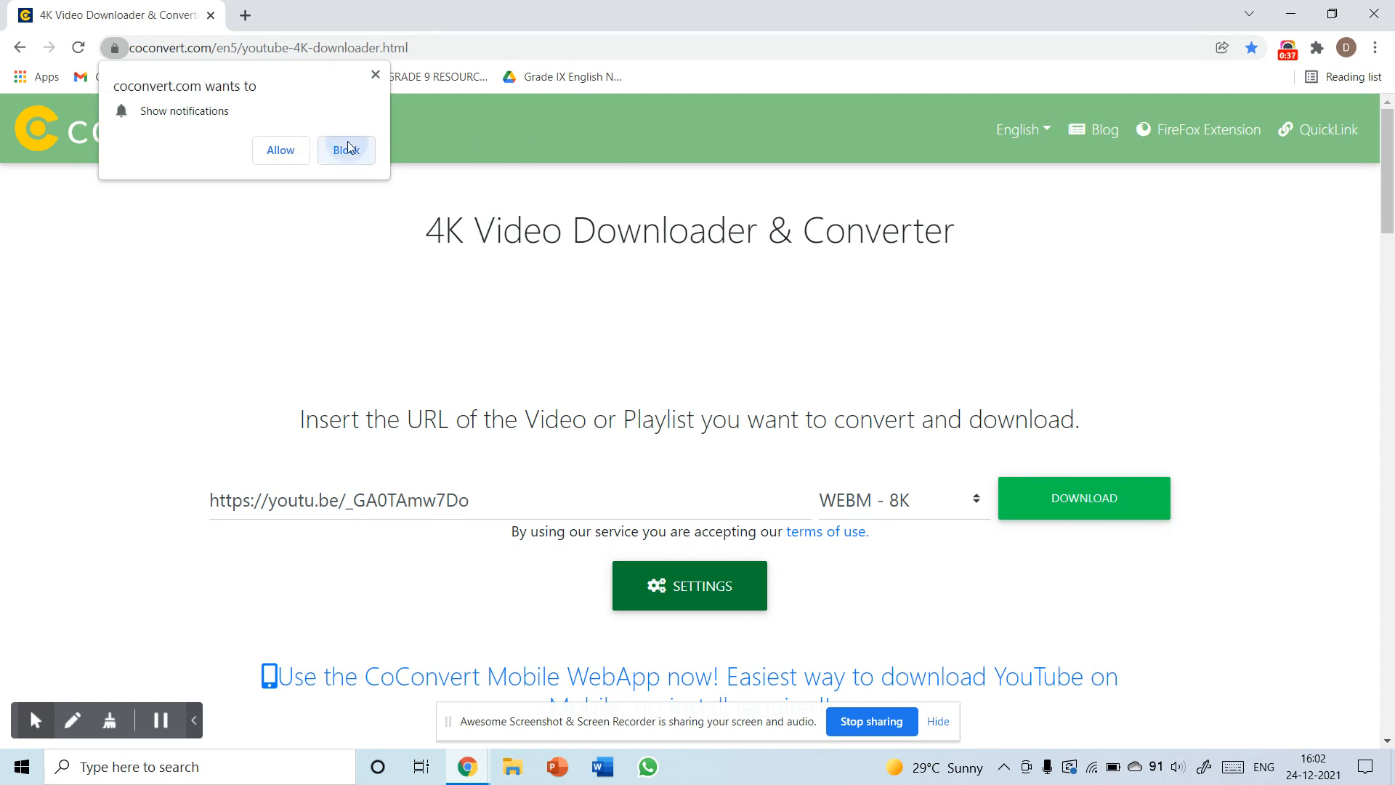
Block the site's notification request and let the conversion result card reach 100%.
{"action": "left_click", "coordinate": [346, 150]}
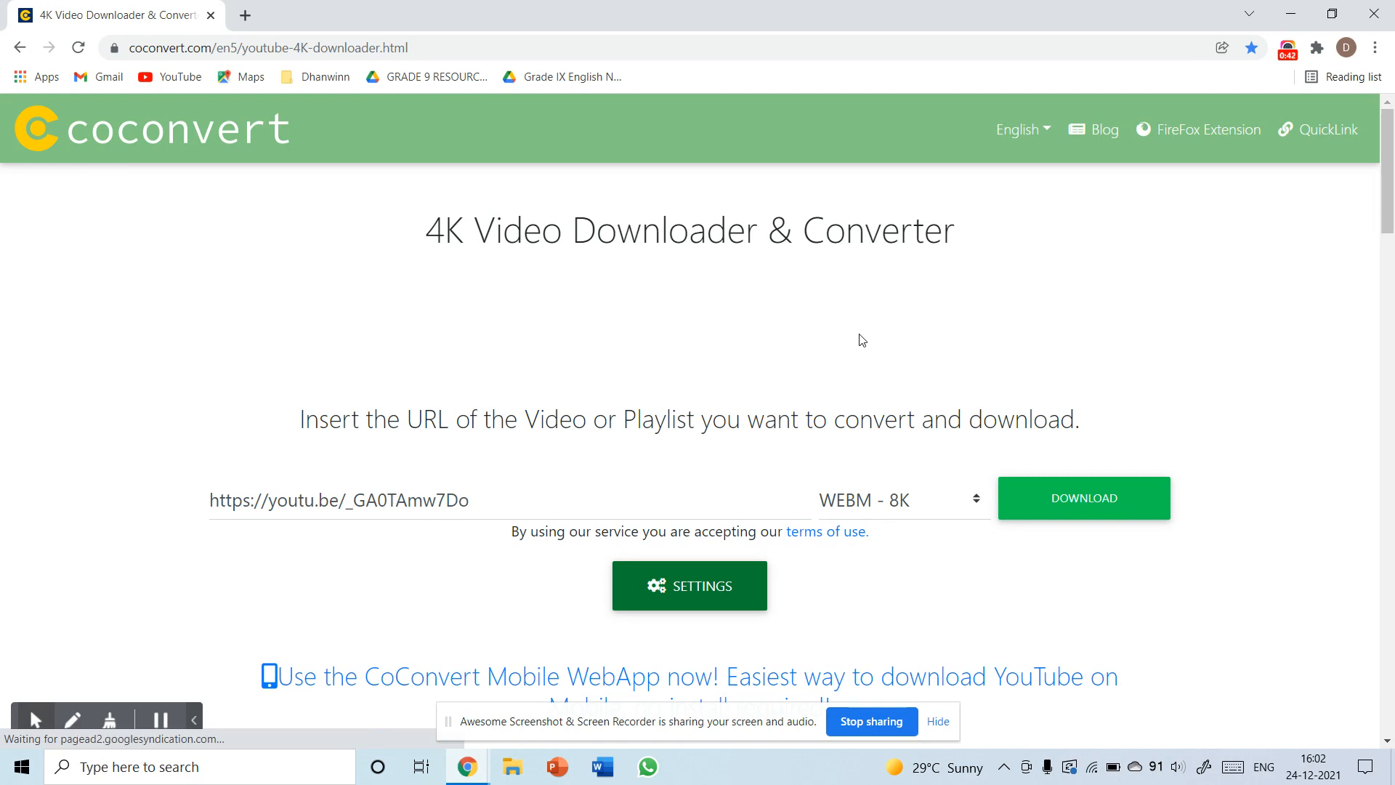
{"action": "left_click", "coordinate": [1082, 497]}
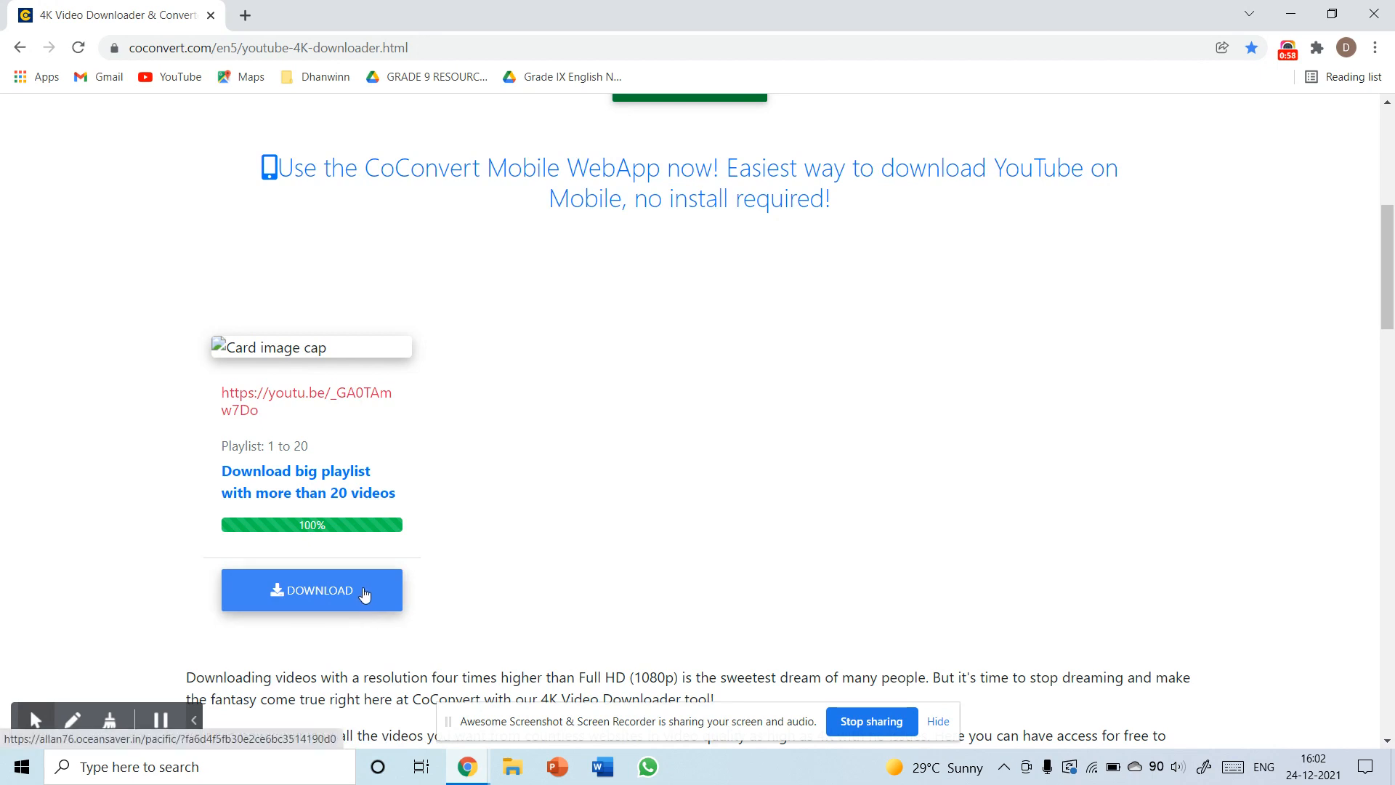
Proceed past the privacy warning to the unsafe Best-Converter site, then return to the CoConvert results tab.
{"action": "left_click", "coordinate": [311, 590]}
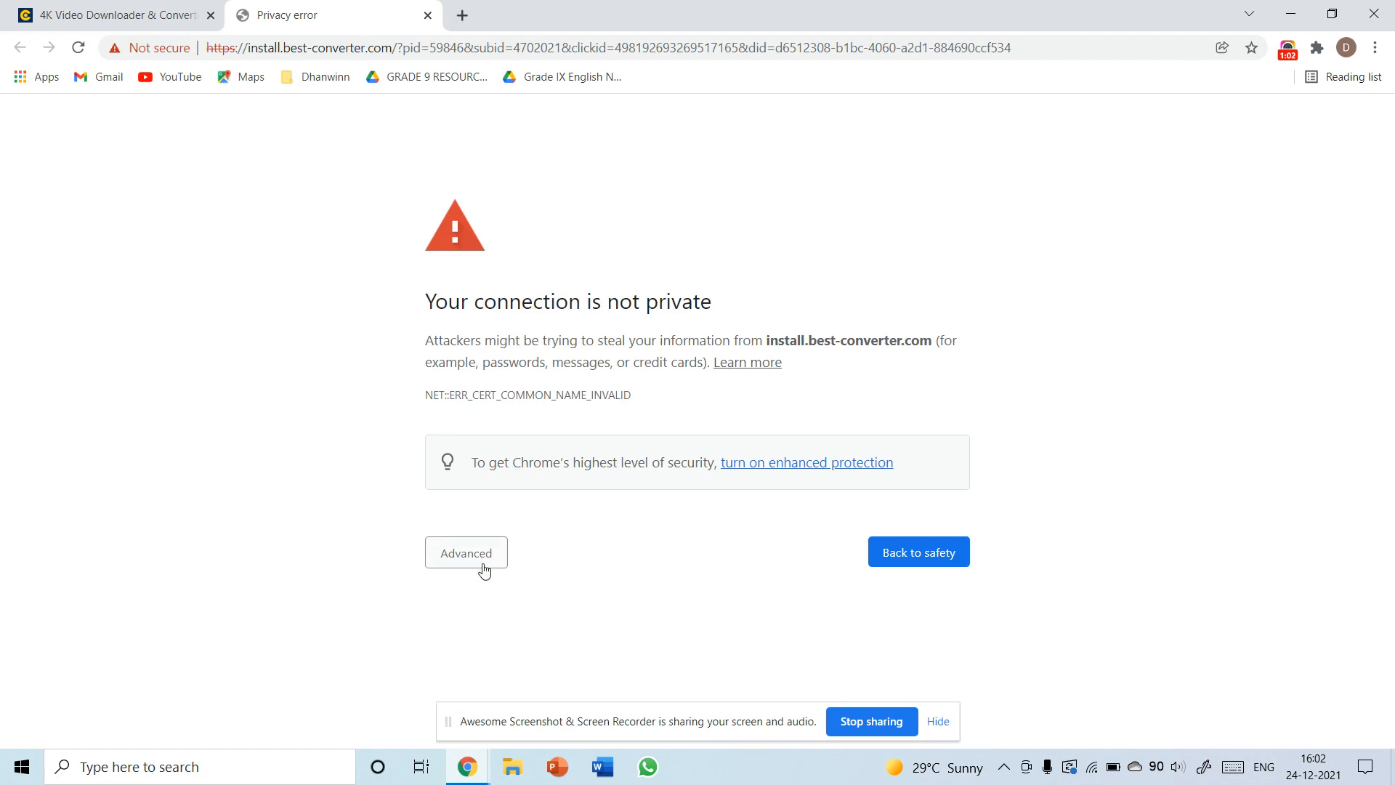
{"action": "left_click", "coordinate": [465, 552]}
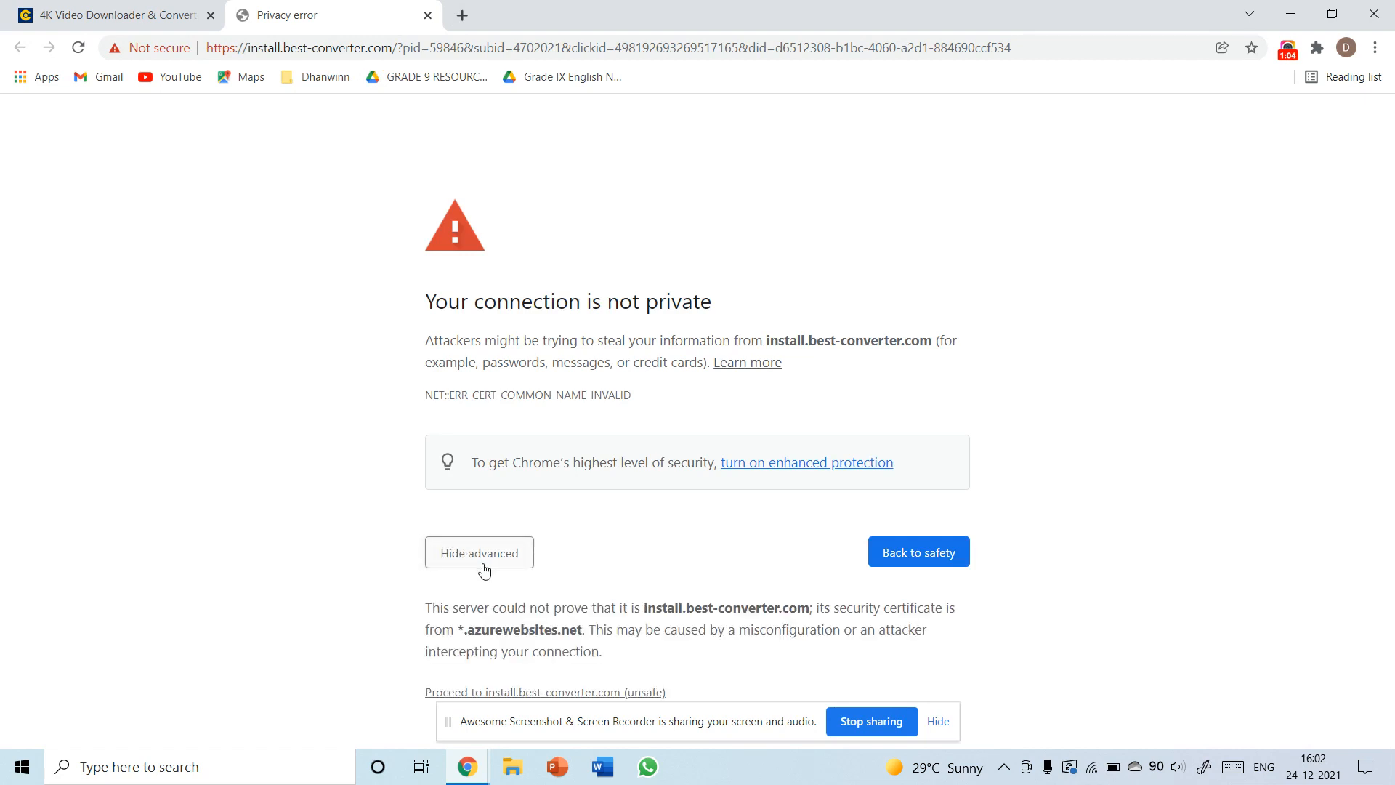
{"action": "mouse_move", "coordinate": [779, 546]}
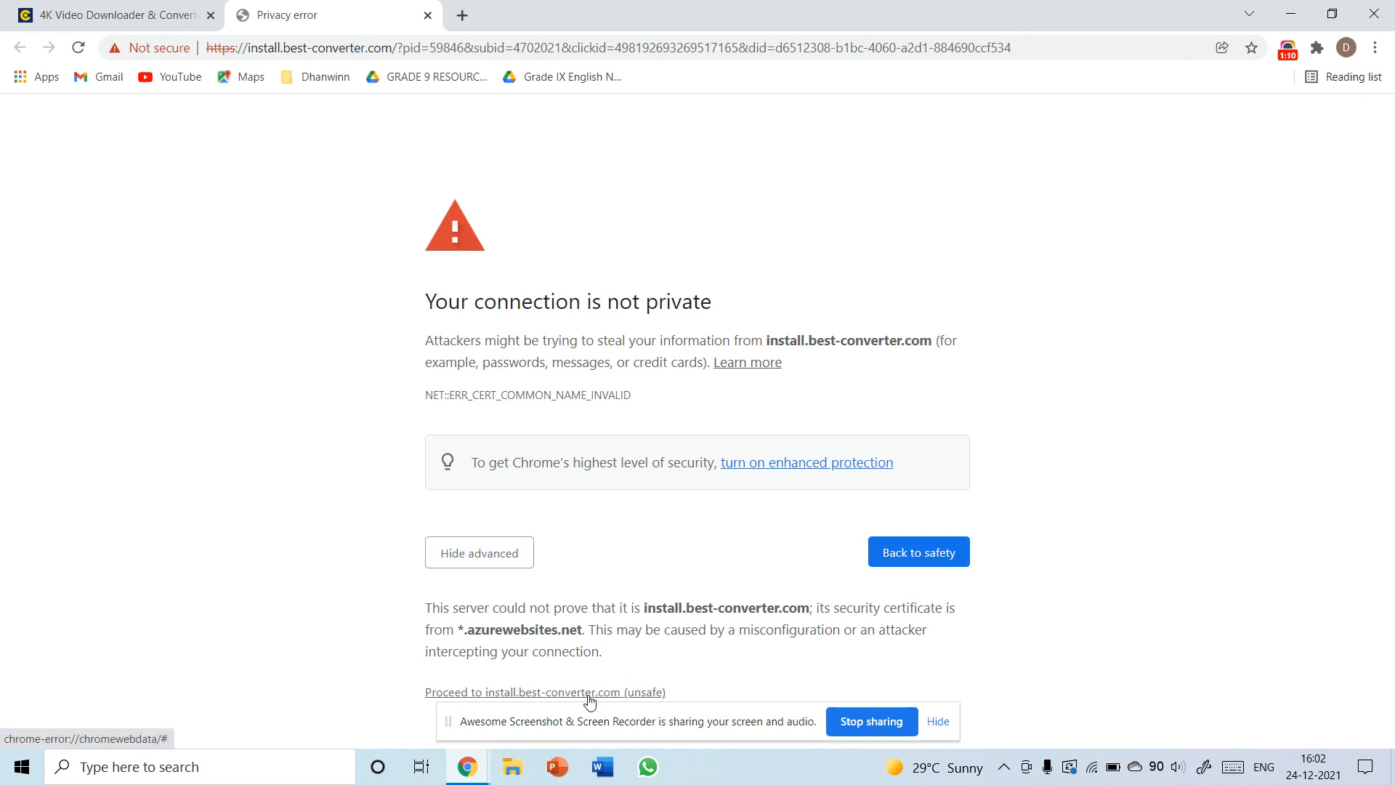
{"action": "left_click", "coordinate": [545, 695]}
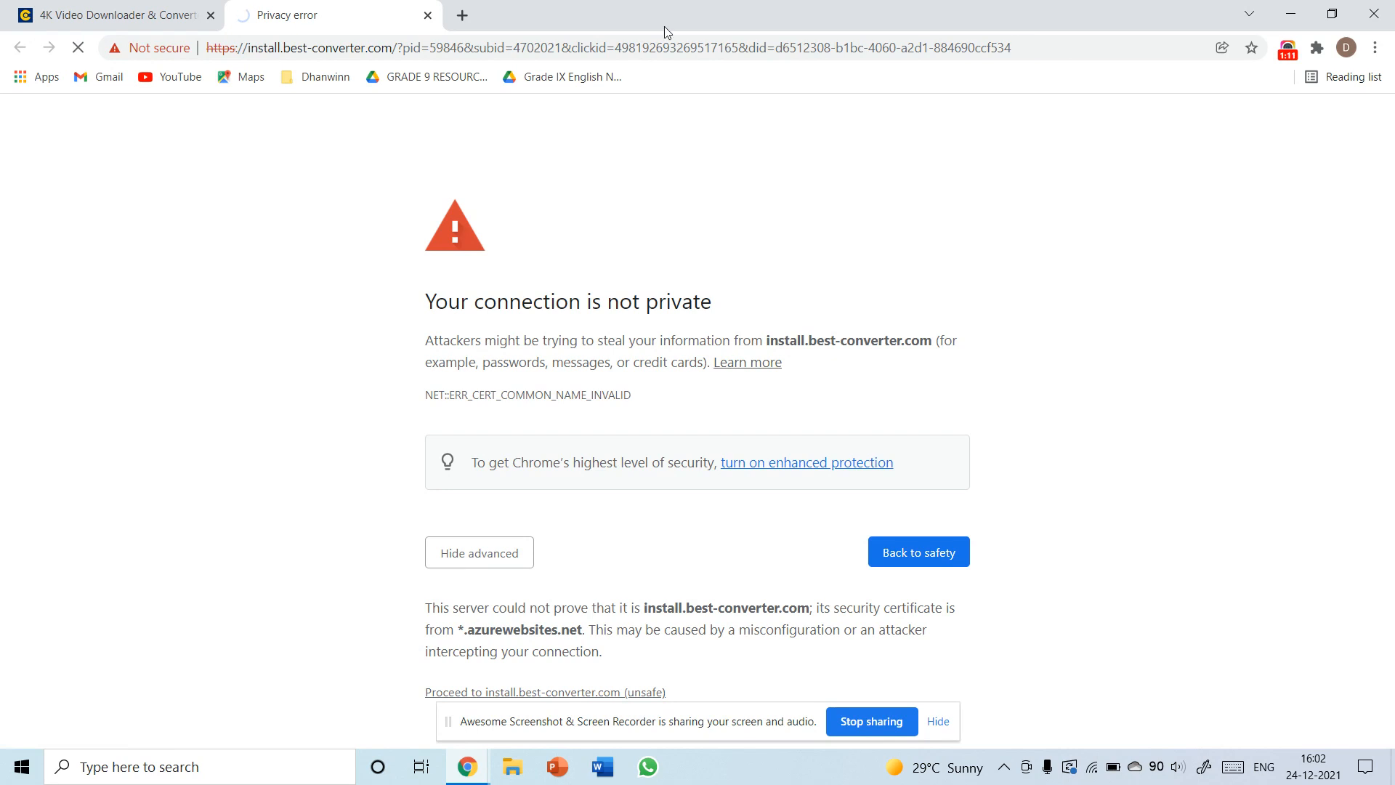
{"action": "left_click", "coordinate": [545, 691]}
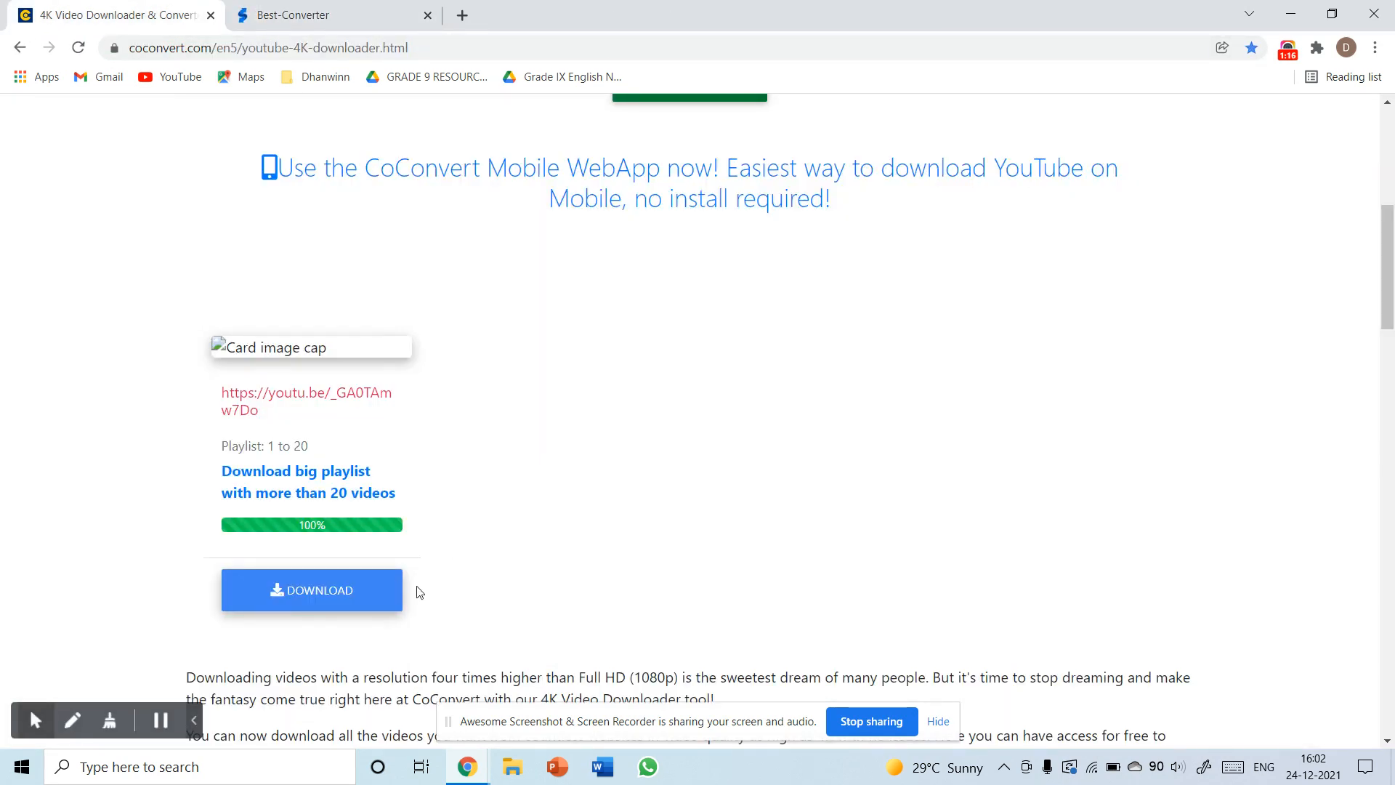
Download the converted #shorts.webm file and close the Best-Converter advert tab.
{"action": "left_click", "coordinate": [311, 589]}
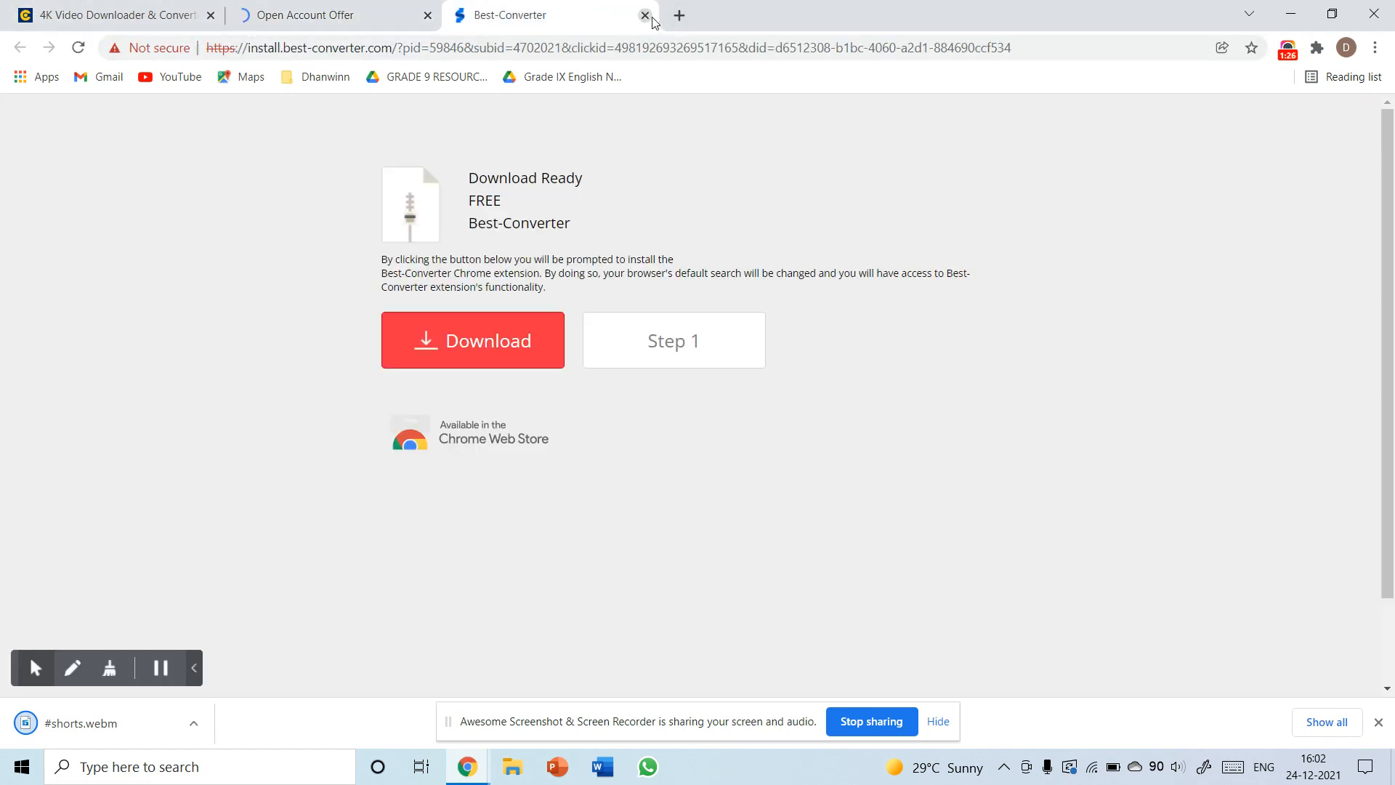
{"action": "left_click", "coordinate": [645, 14]}
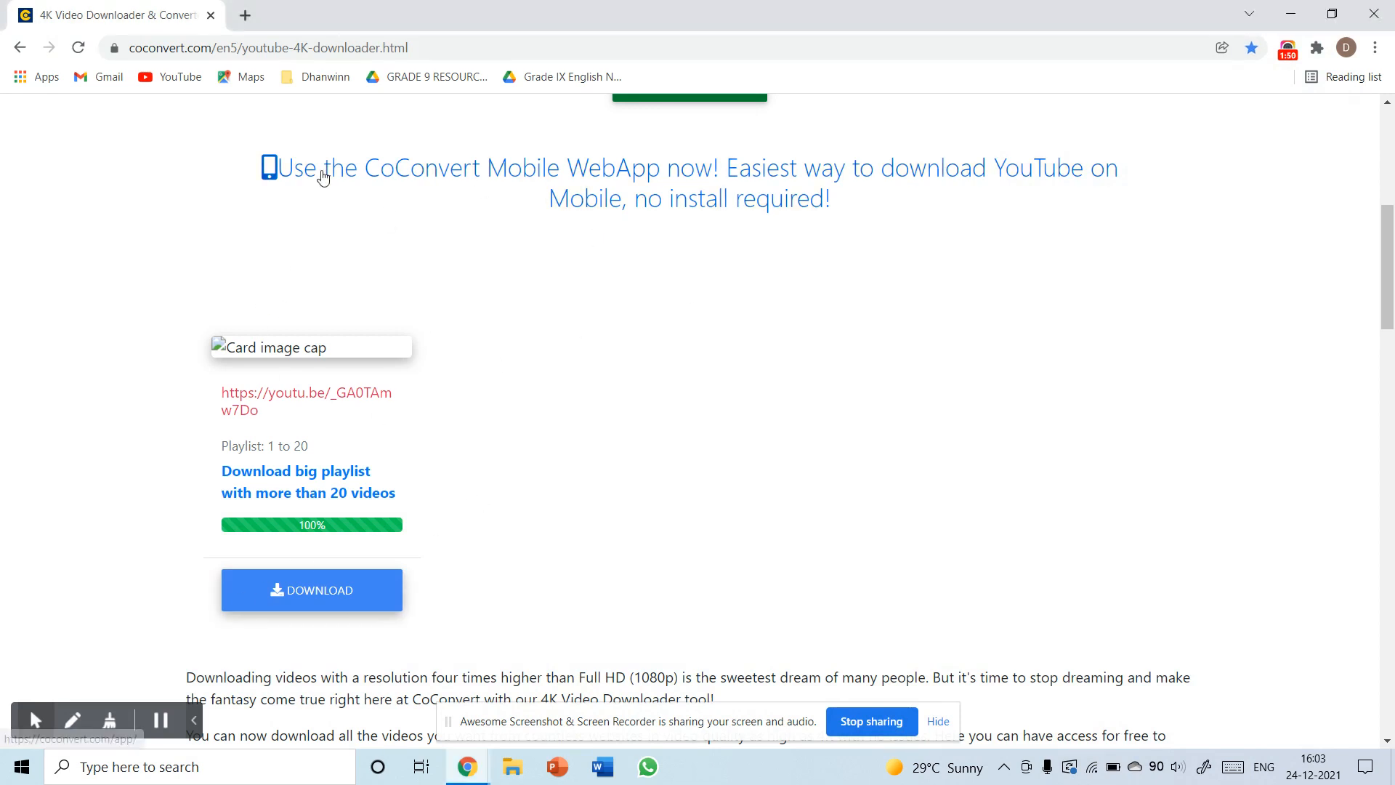
{"action": "mouse_move", "coordinate": [493, 256]}
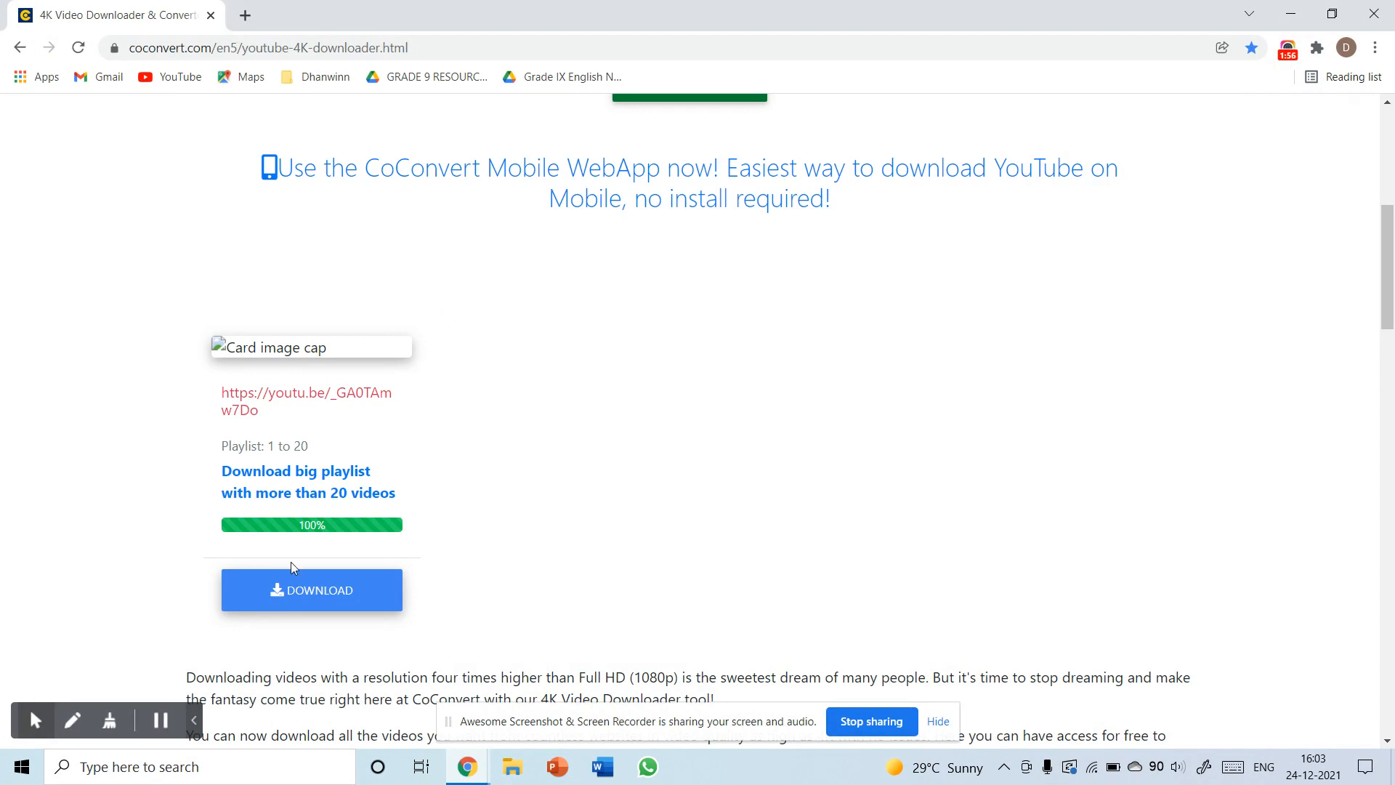
{"action": "mouse_move", "coordinate": [437, 494]}
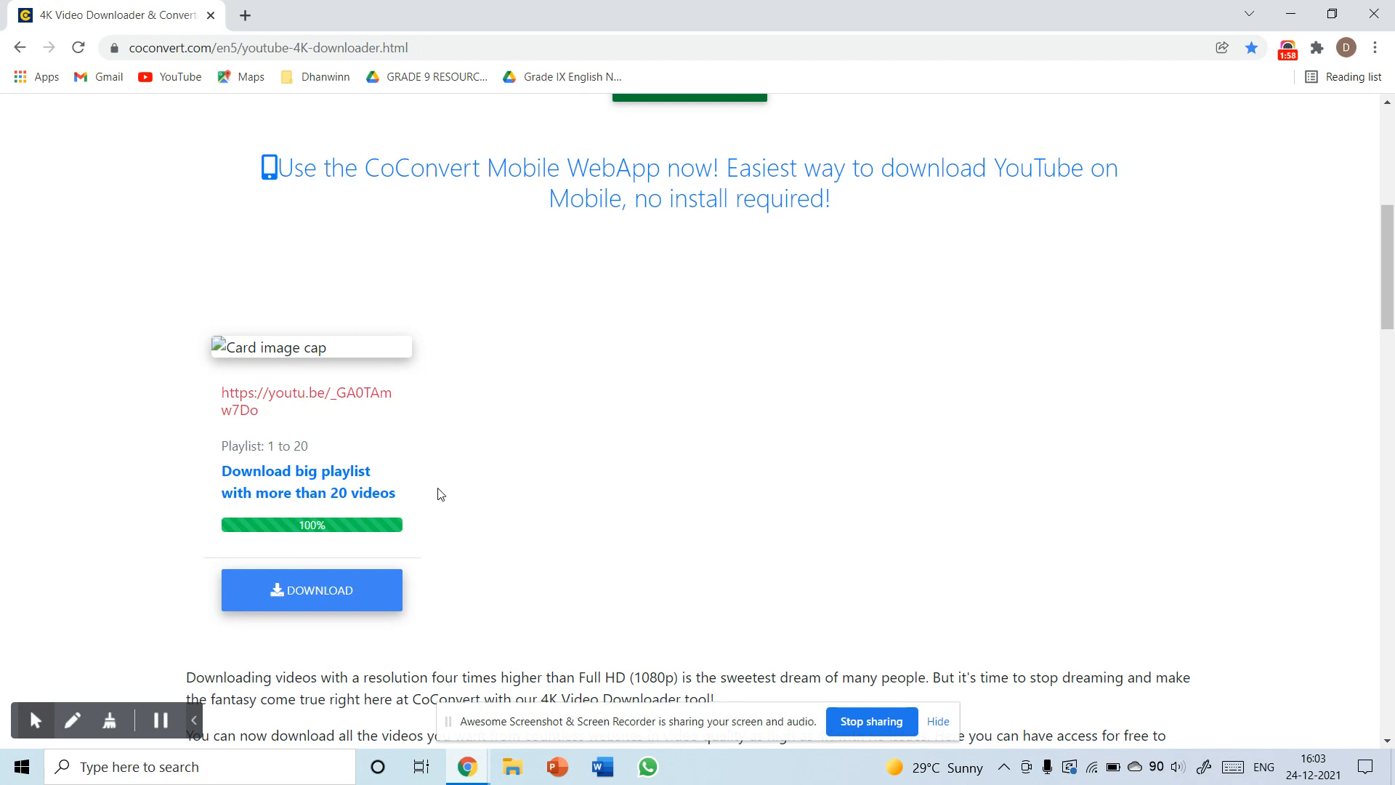